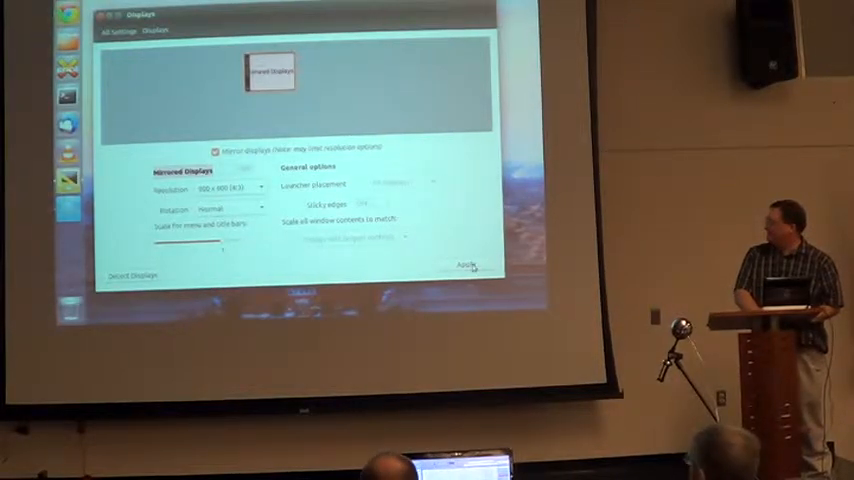
Apply the mirrored display setup and keep the new configuration
left_click(466, 264)
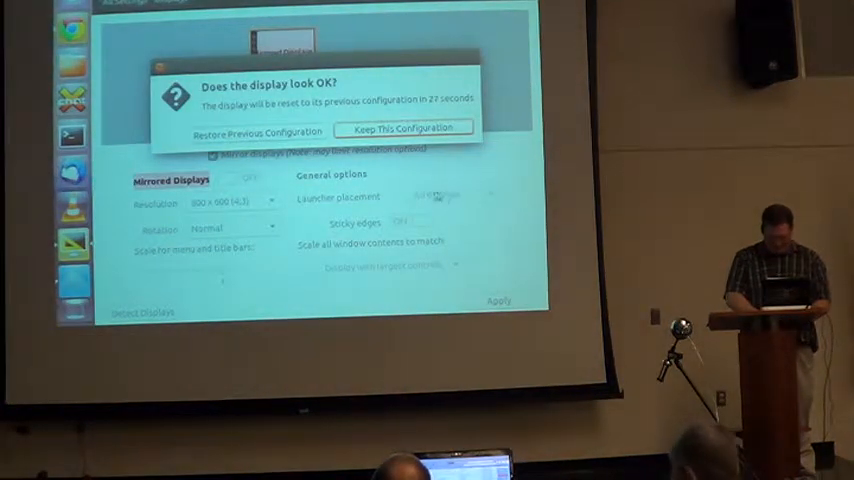
left_click(404, 128)
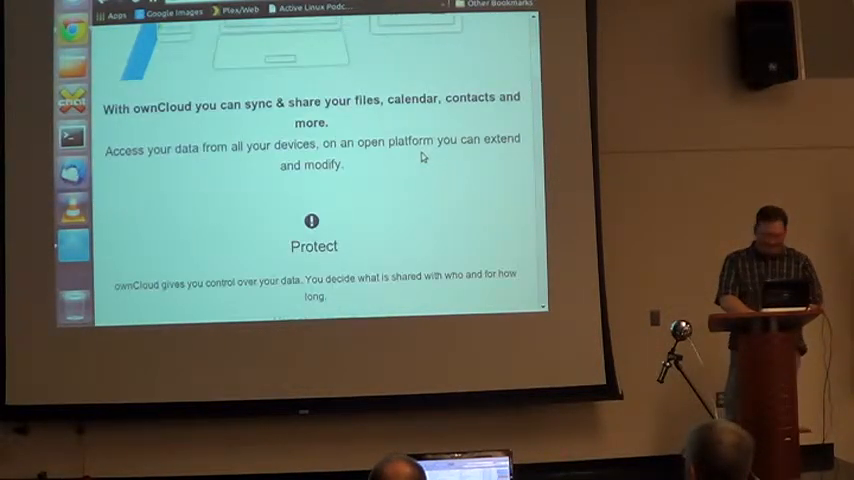
Scroll the owncloud.org home page down to the Get your ownCloud section
scroll("down", 3)
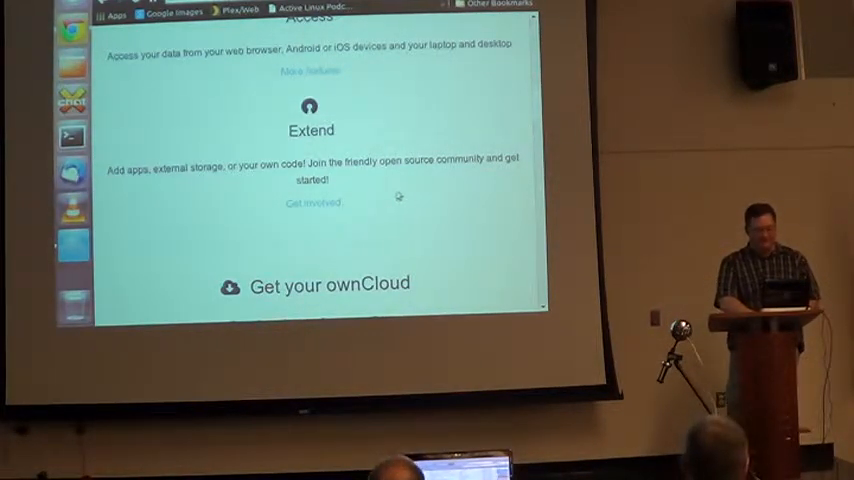
scroll("down", 3)
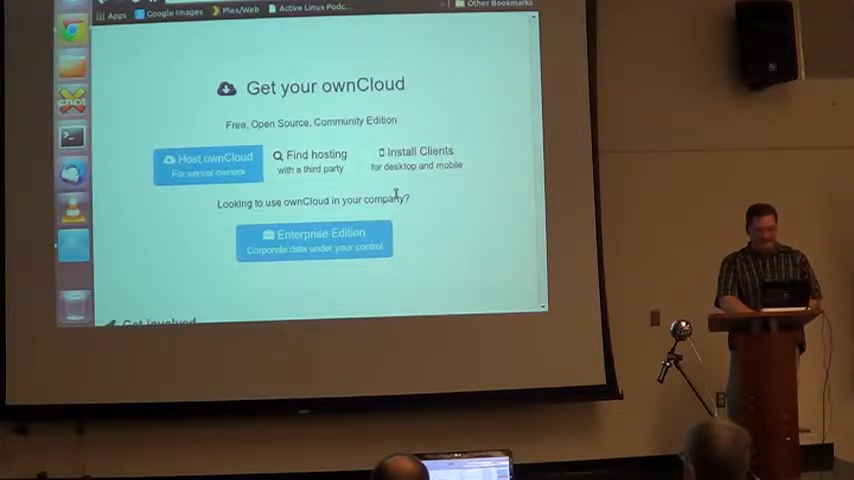
mouse_move(490, 204)
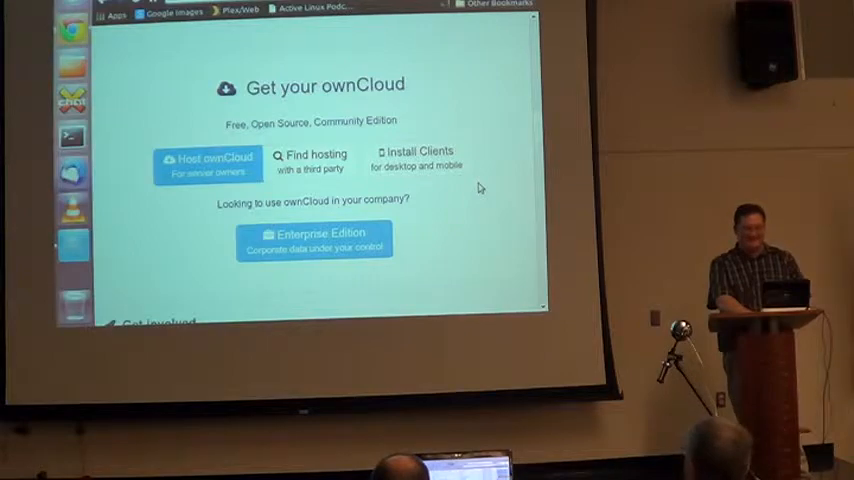
Scroll further down the page before switching to the home folder in Nautilus
scroll("down", 3)
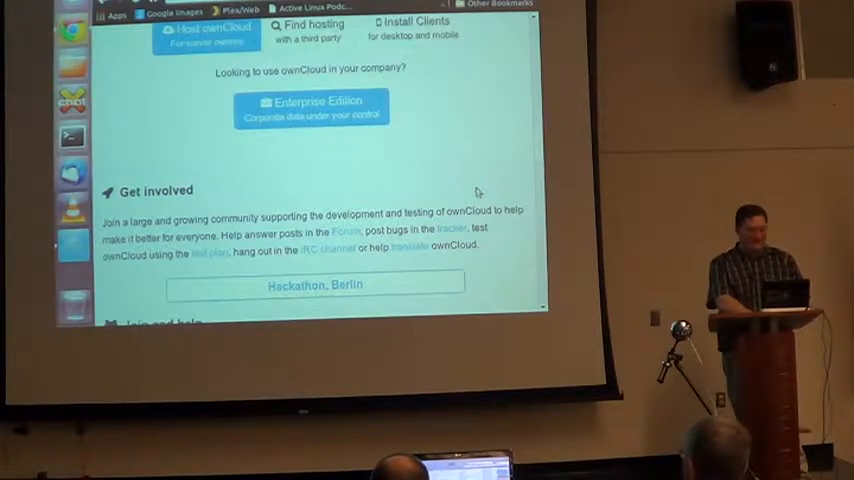
scroll("down", 3)
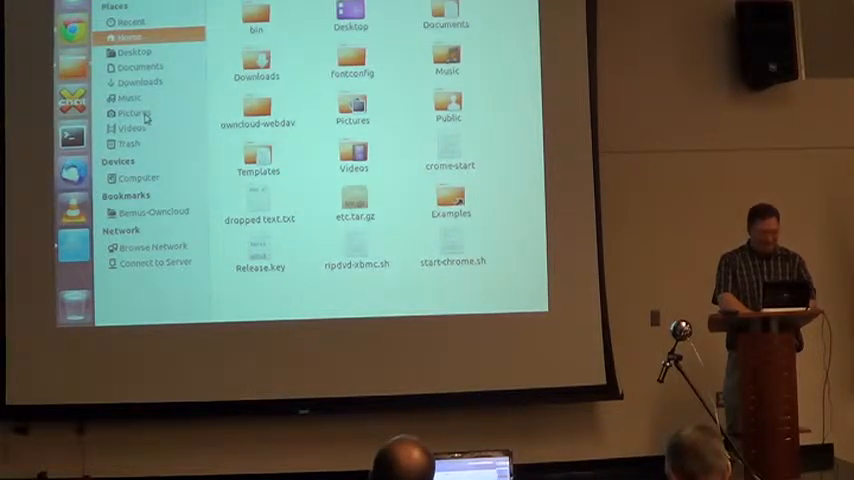
Open the photo folder inside Pictures to list its 2014 JPEG images
left_click(132, 112)
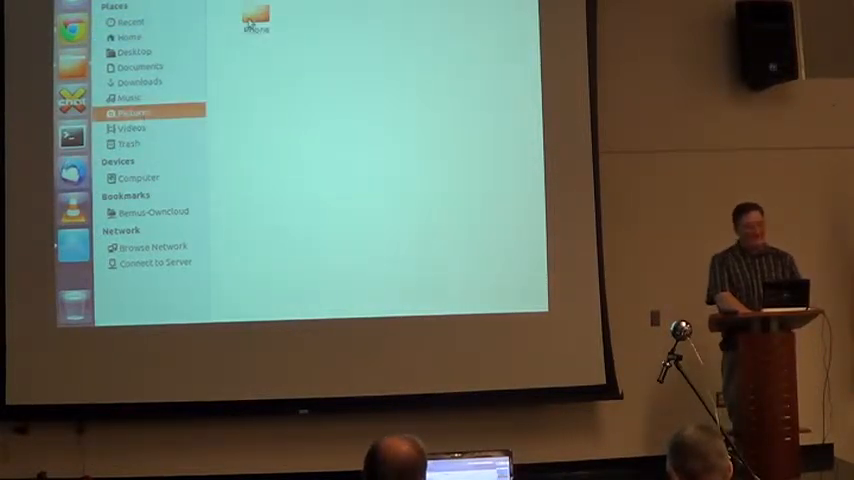
double_click(256, 22)
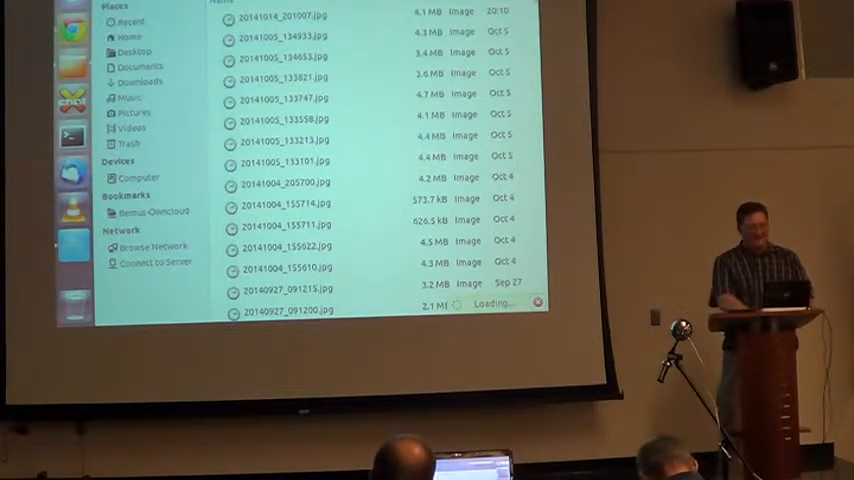
Open the first 4.1 MB October 2014 JPEG in the image viewer
left_click(300, 14)
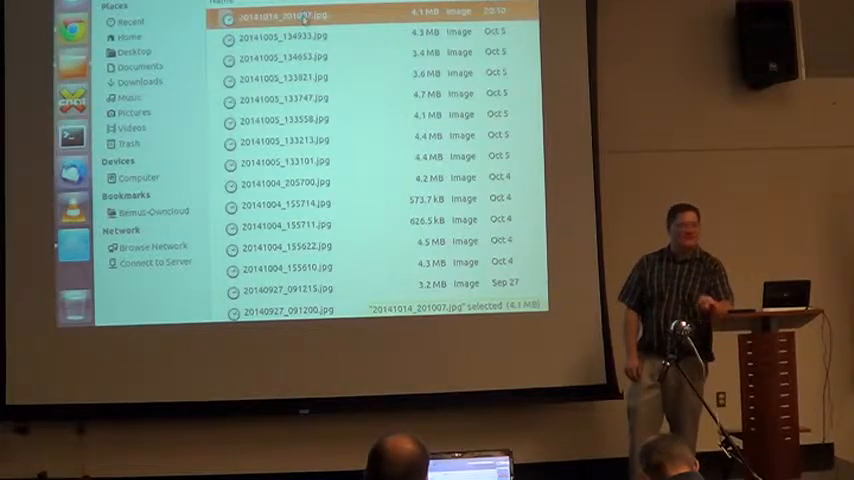
double_click(300, 16)
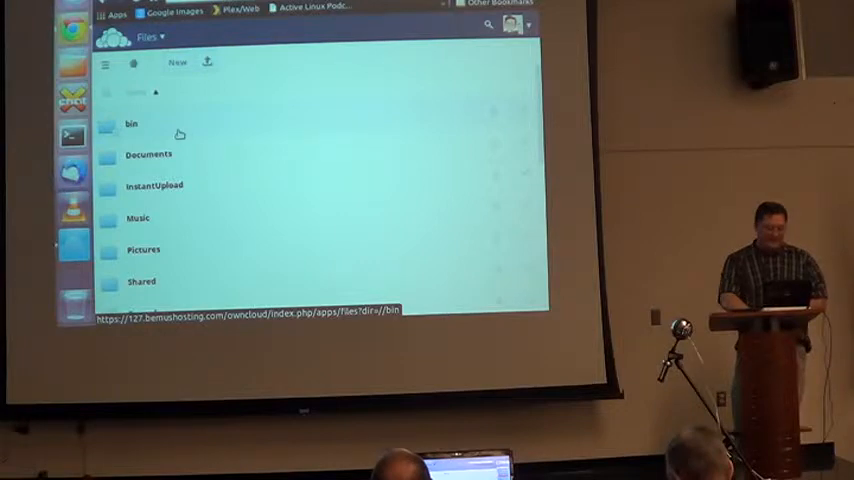
Browse into the bin folder and its dotfiles subfolder in the ownCloud Files app
left_click(132, 122)
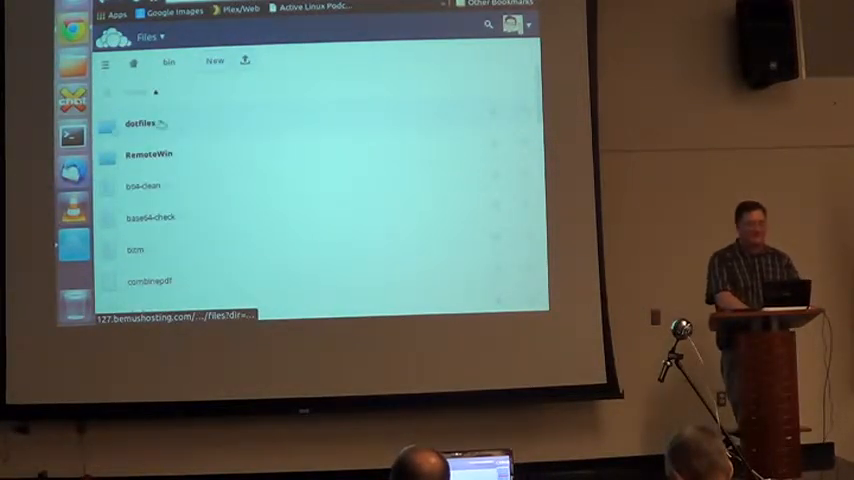
left_click(140, 122)
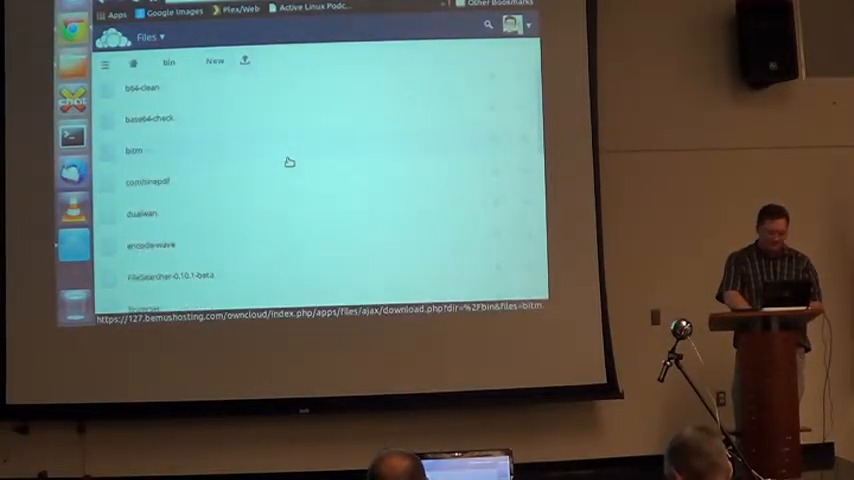
scroll("down", 3)
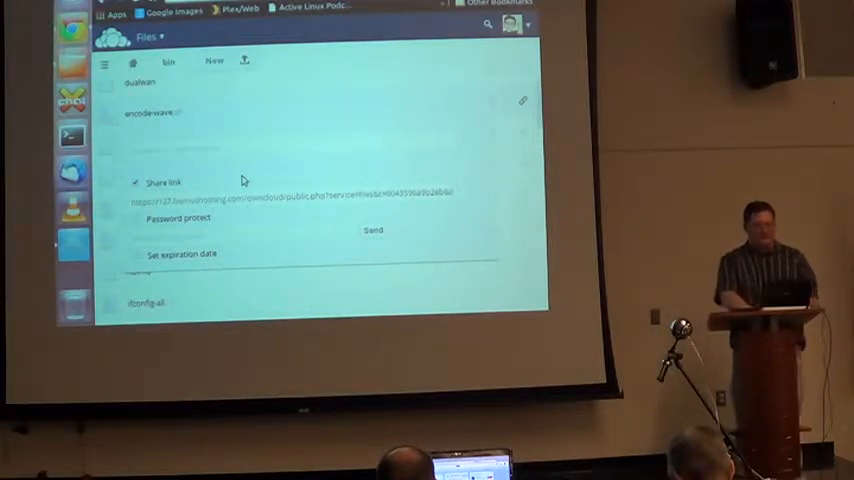
Select the generated public share link URL for the shared file
double_click(290, 192)
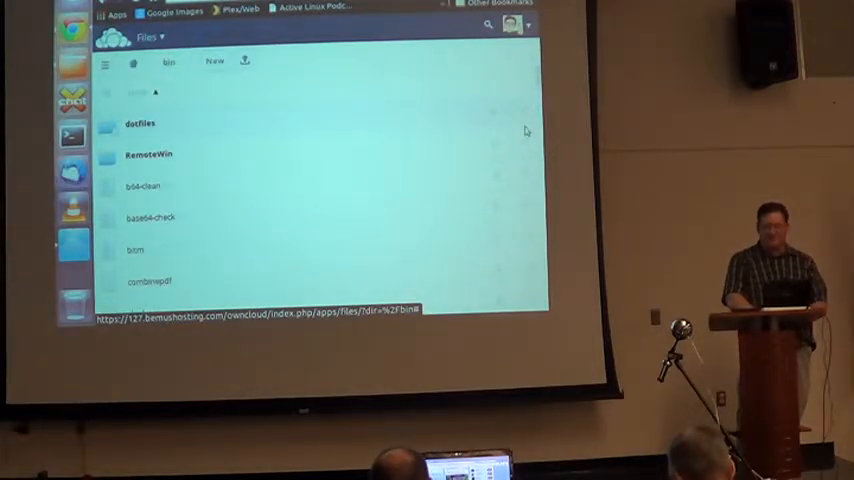
left_click(142, 122)
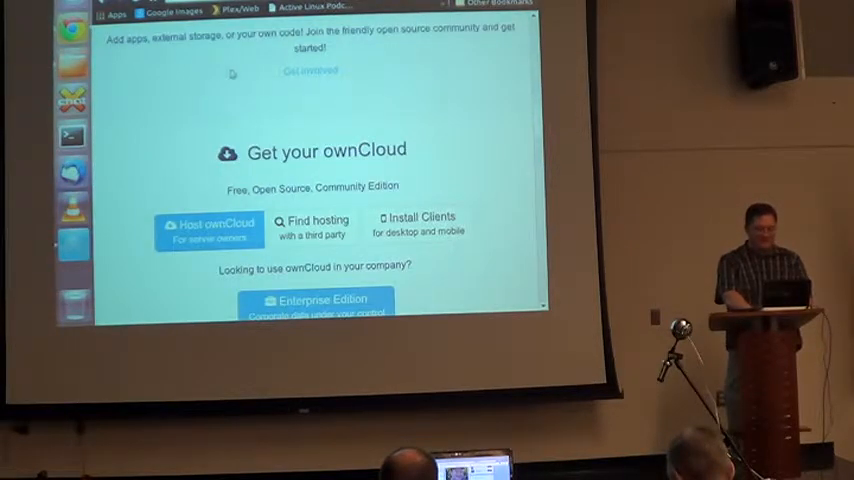
scroll("down", 3)
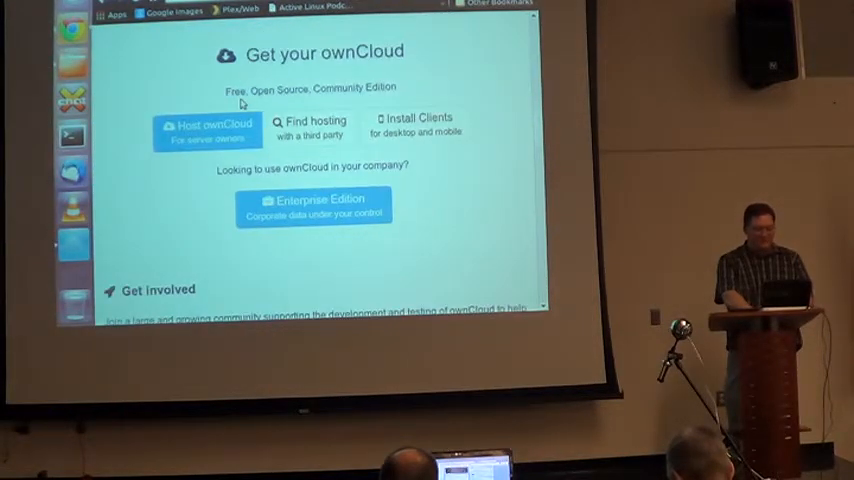
scroll("down", 3)
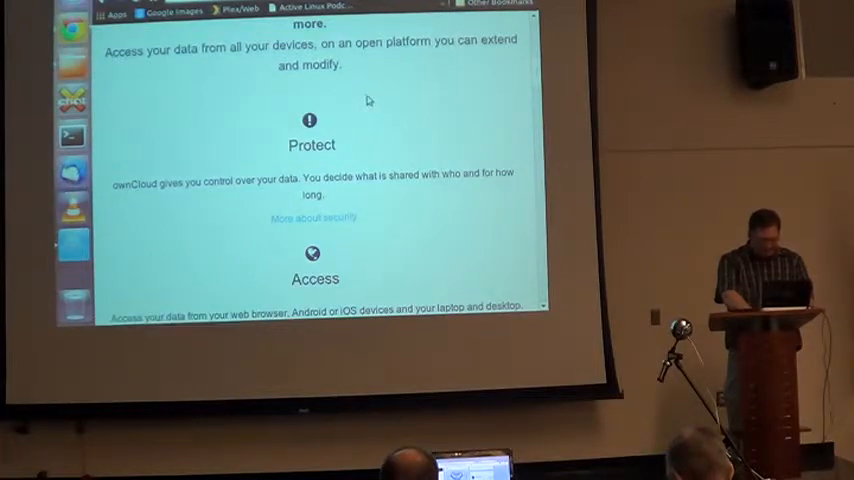
scroll("down", 3)
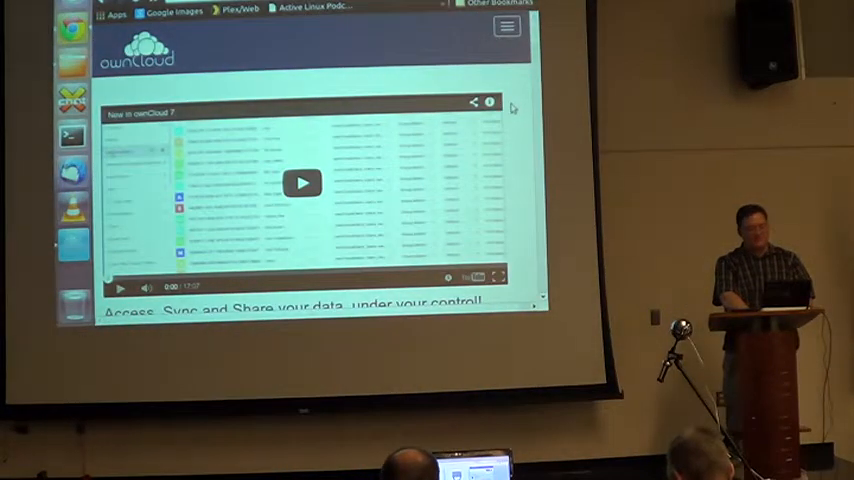
scroll("down", 3)
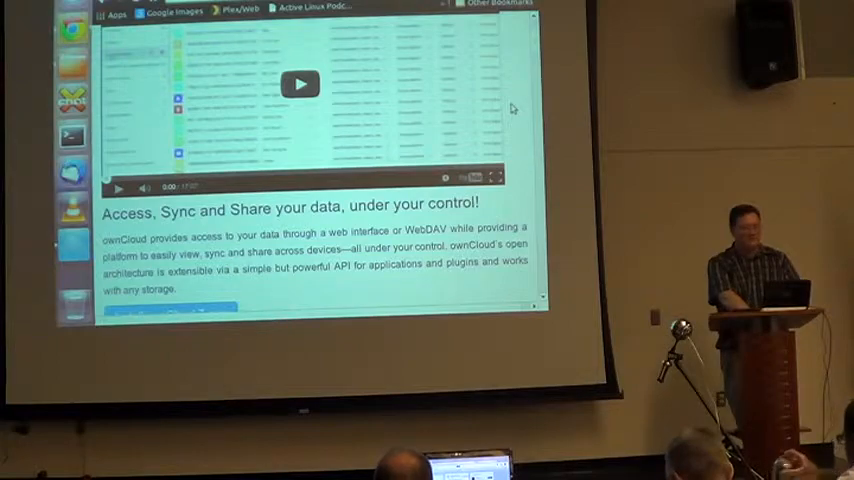
scroll("down", 3)
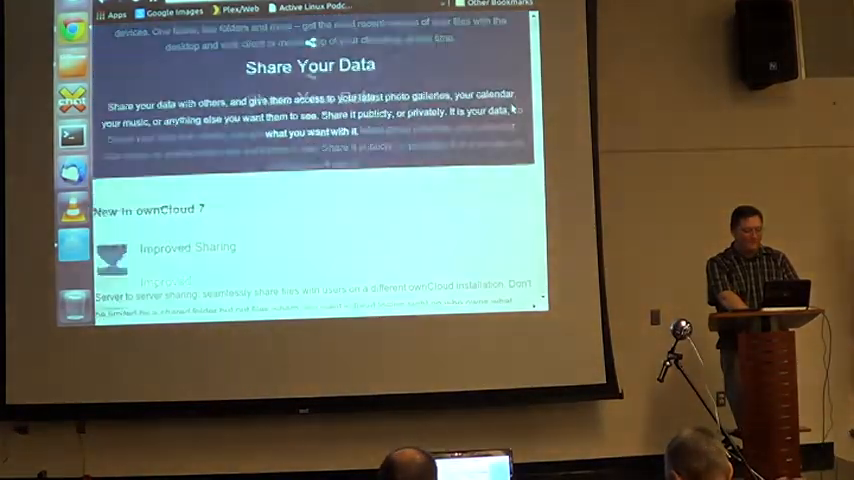
scroll("down", 3)
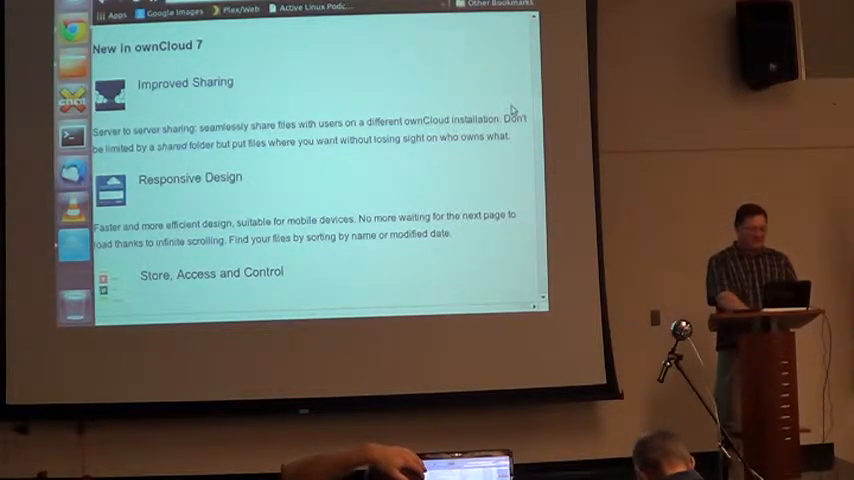
Scroll the features page past Galleries, Activity Feed and Calendars to the About ownCloud footer
scroll("down", 3)
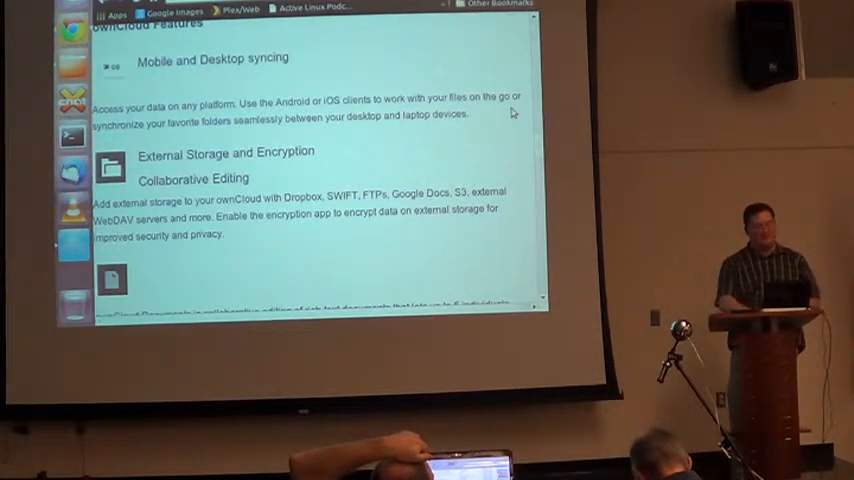
scroll("down", 3)
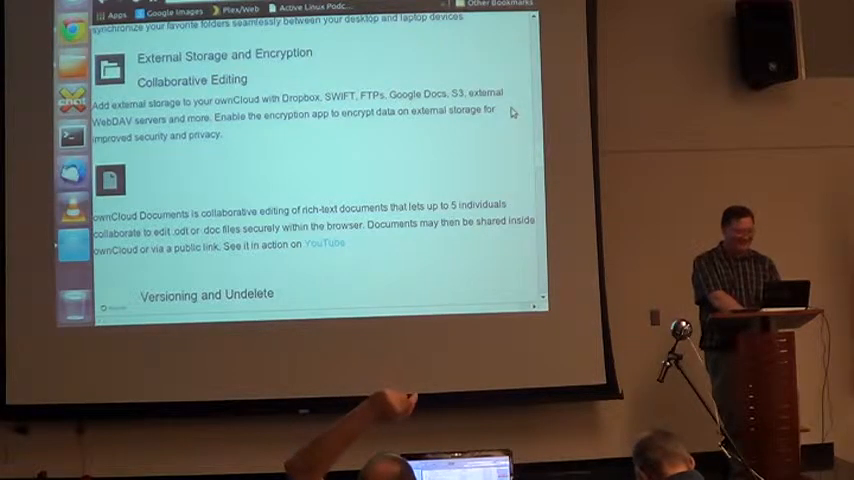
scroll("down", 3)
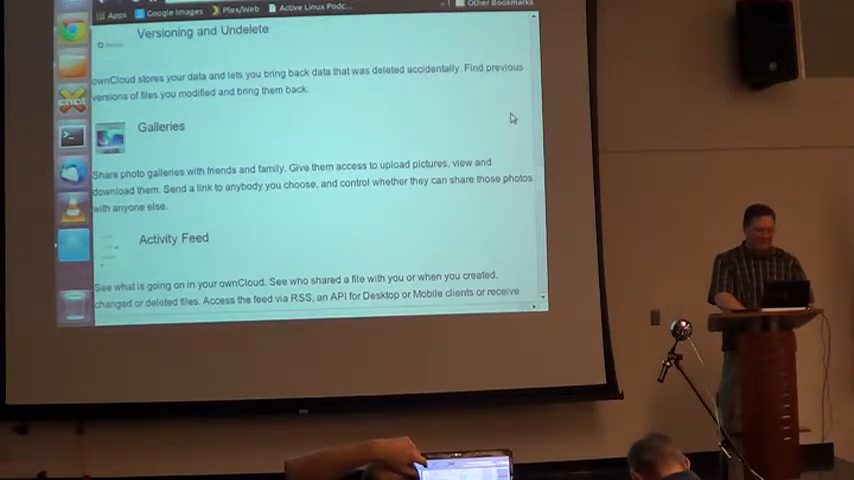
scroll("down", 3)
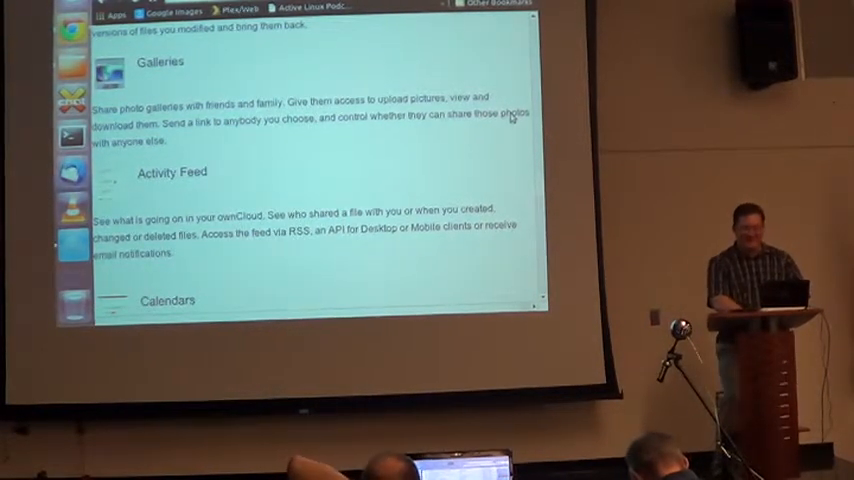
scroll("down", 3)
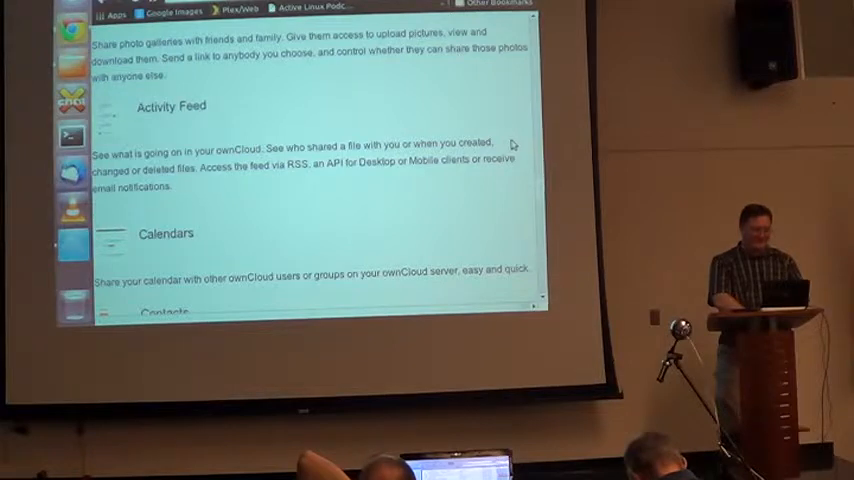
scroll("down", 3)
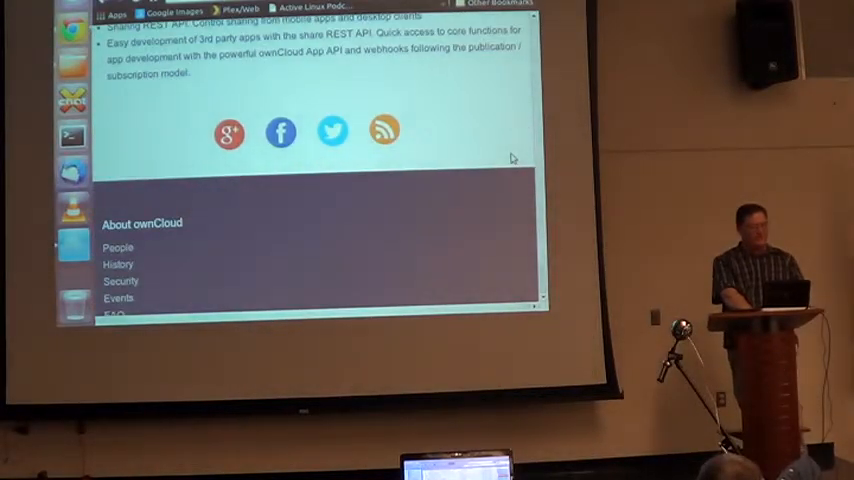
Scroll down before returning to the ownCloud web interface's apps list
scroll("down", 3)
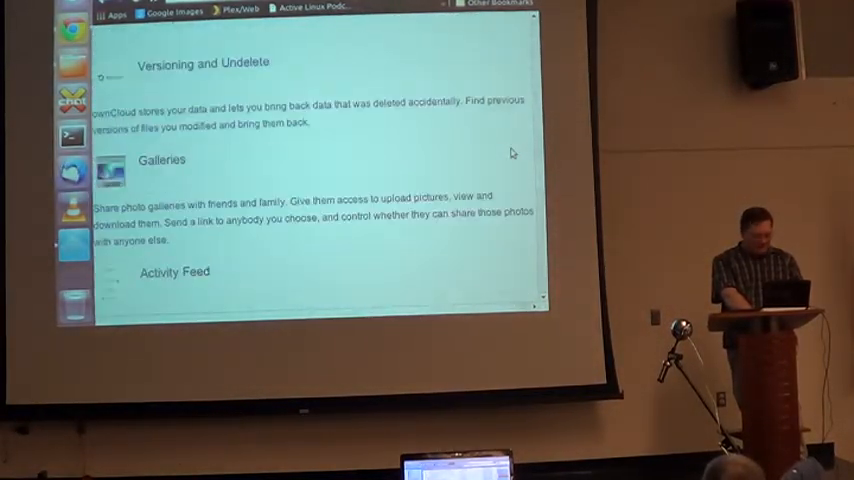
scroll("down", 3)
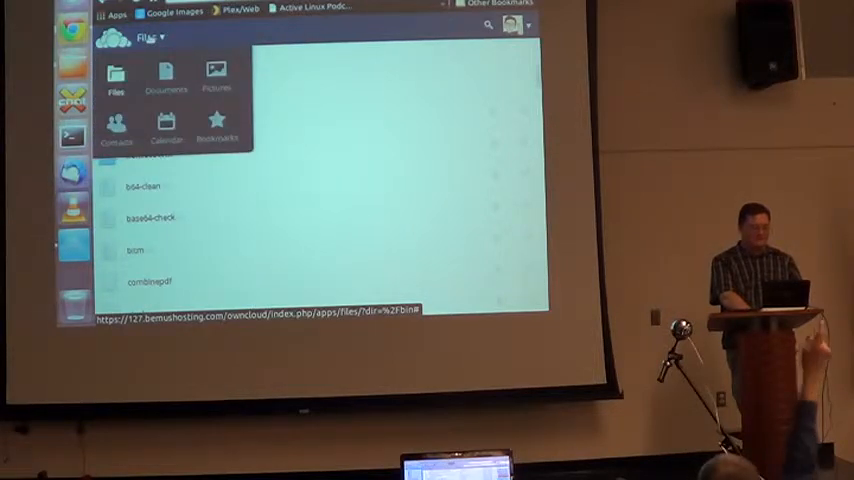
Open New Document.odt in the Documents app for collaborative editing
left_click(166, 76)
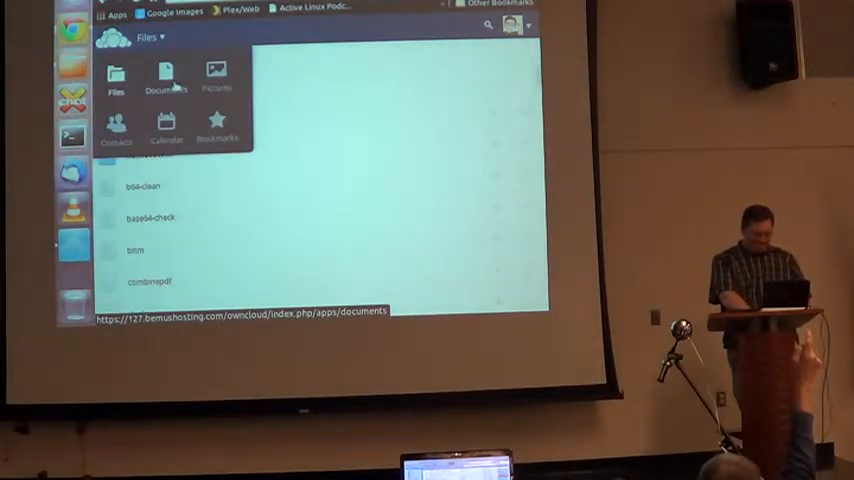
left_click(116, 128)
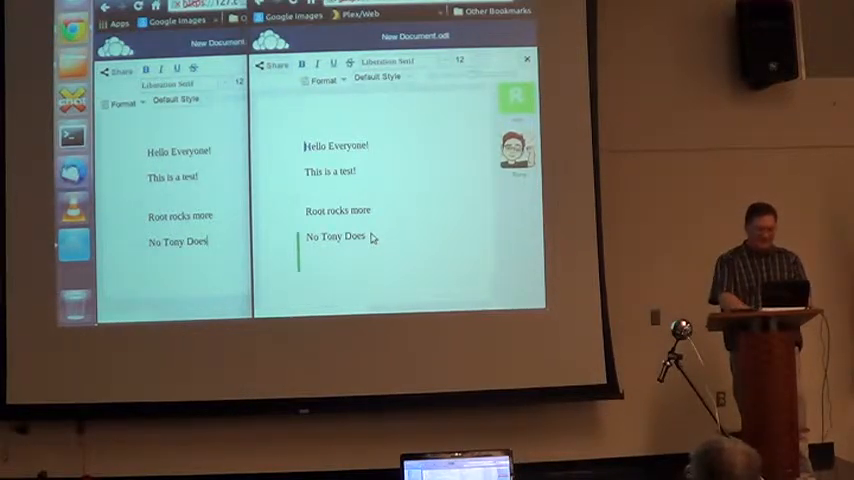
Add the lines Hello and This is cool to the shared document being edited
type("Hello")
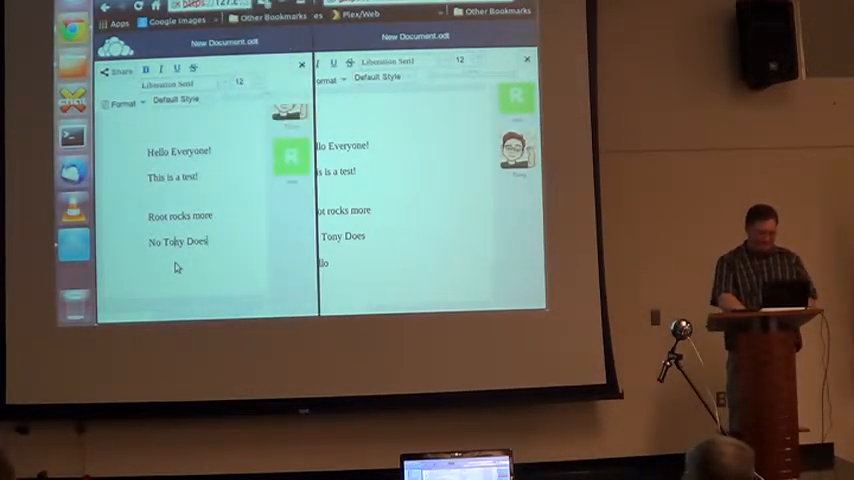
type("Hello")
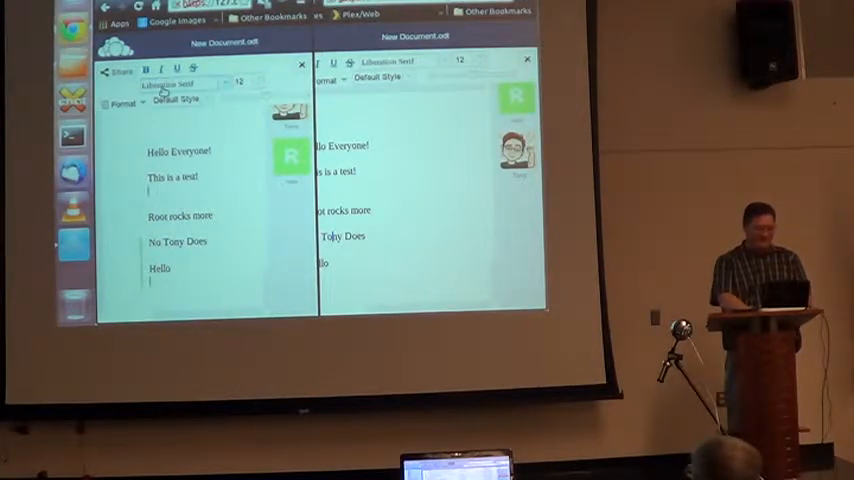
type("This is cool")
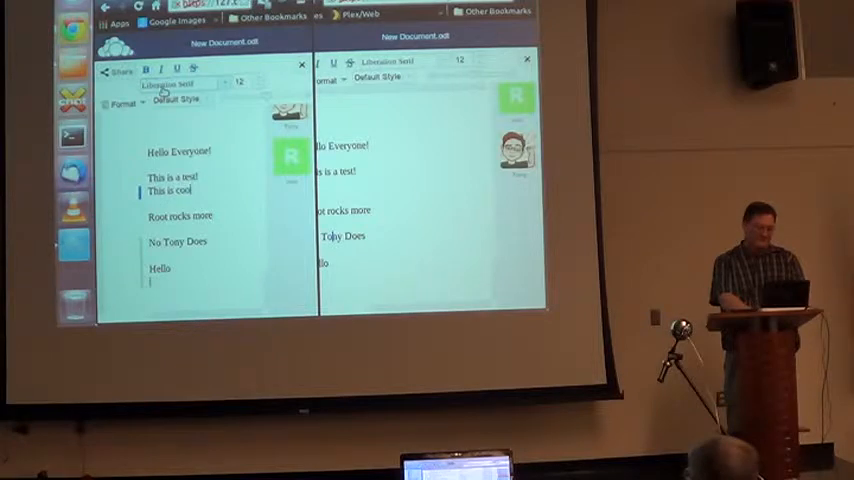
type("MUG")
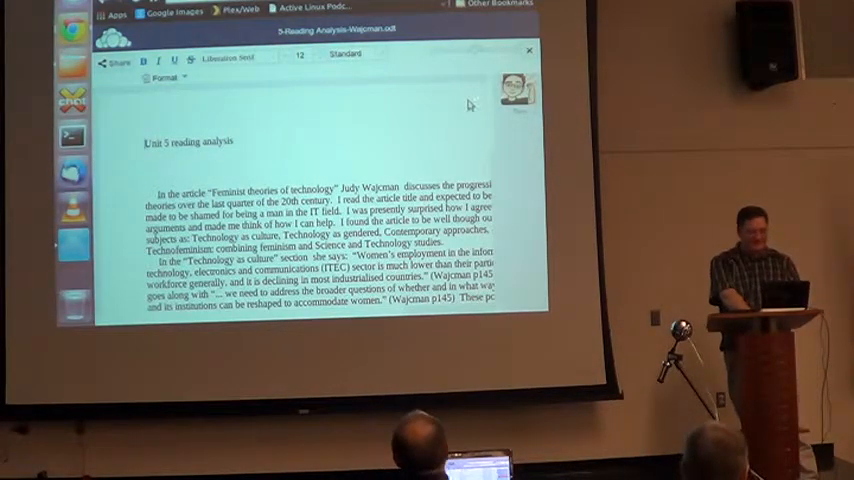
Scroll down through the reading-analysis essay before closing it
scroll("down", 3)
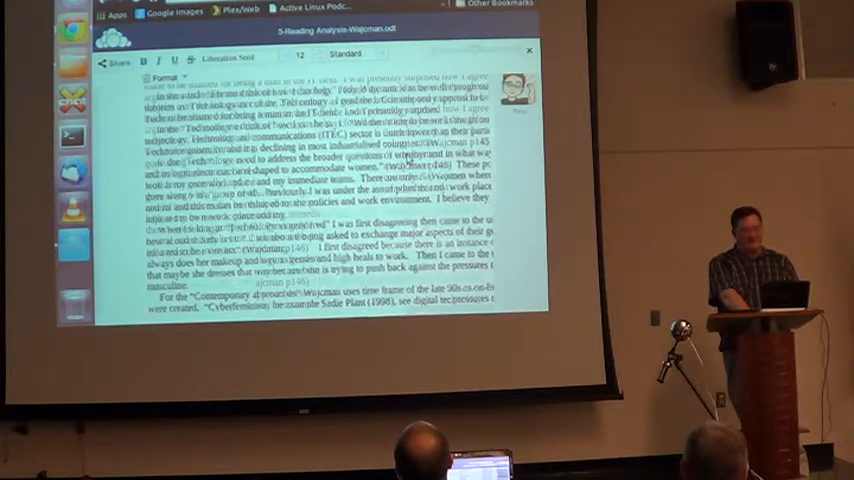
scroll("down", 3)
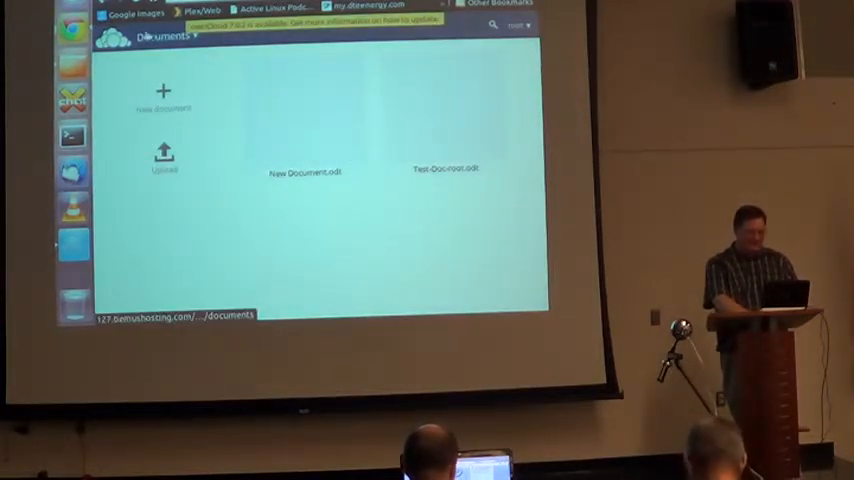
From the apps menu, reach the Apps administration page listing app categories
left_click(164, 38)
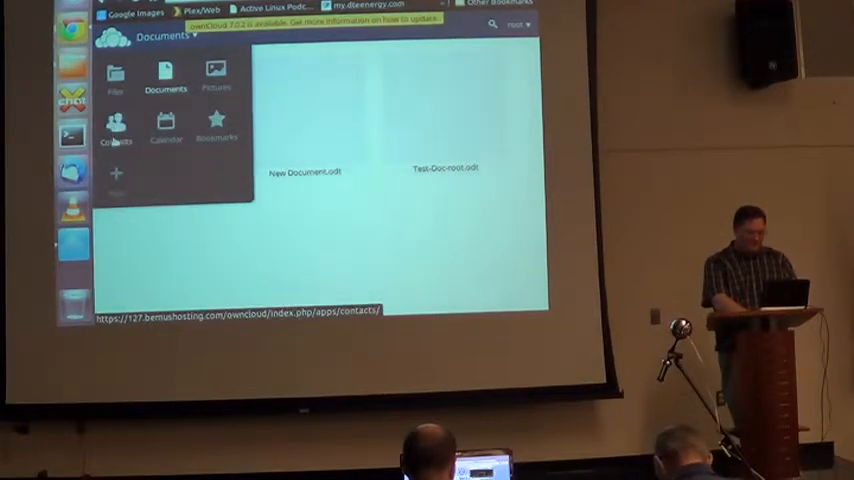
left_click(216, 120)
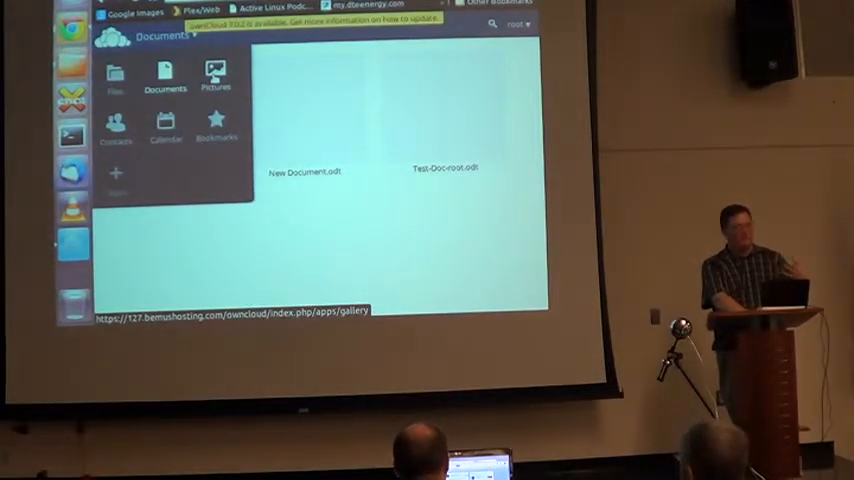
left_click(166, 122)
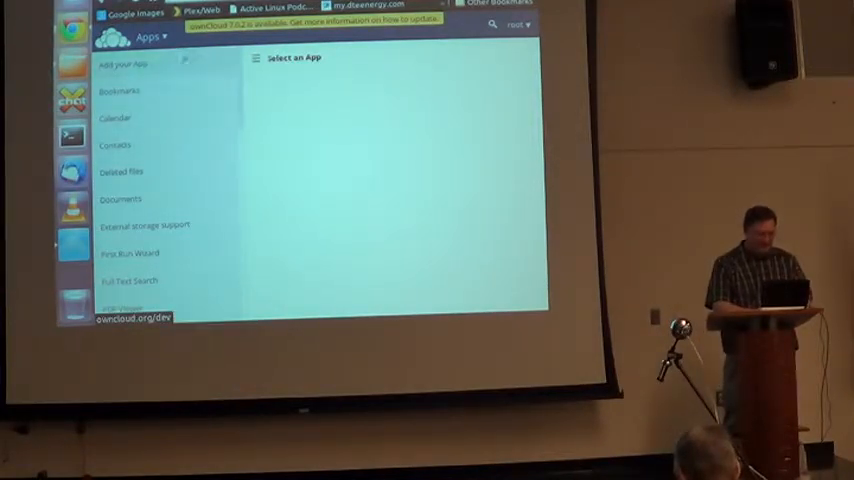
scroll("down", 3)
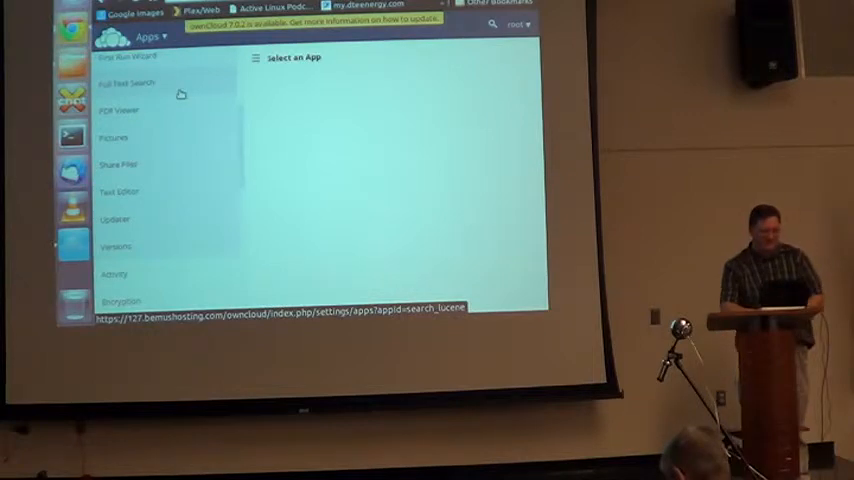
scroll("down", 3)
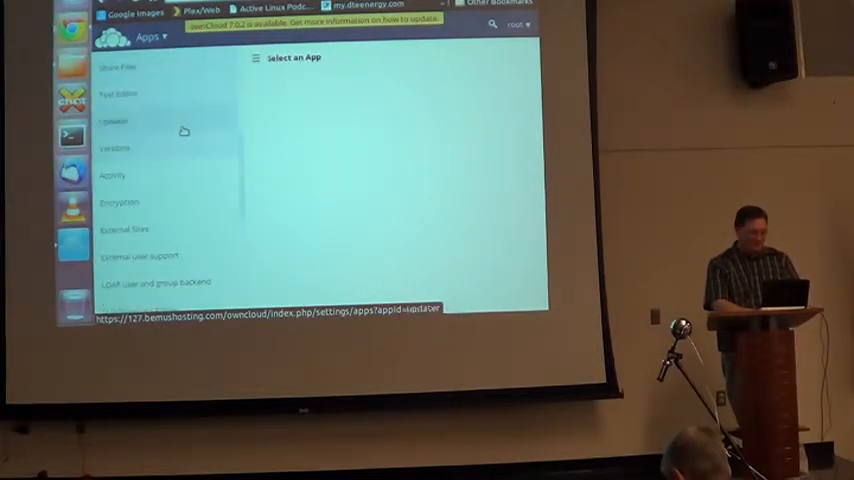
left_click(118, 268)
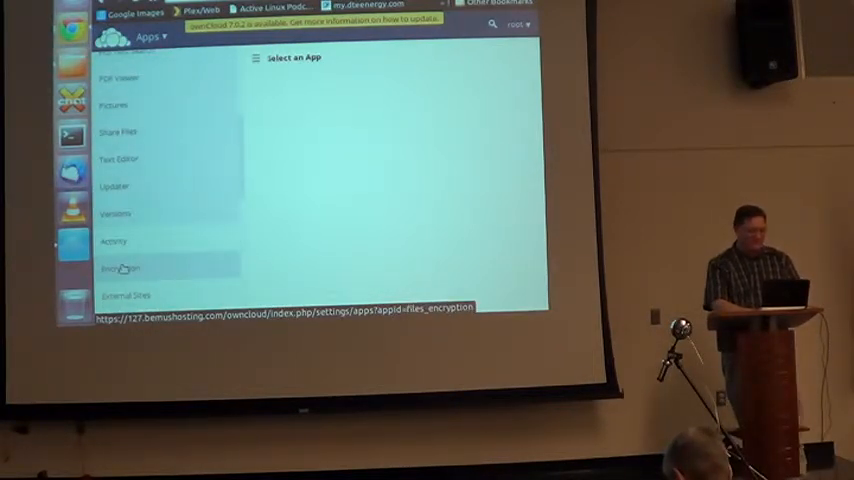
Show the Encryption app's description and Enable button in the Apps list
left_click(120, 268)
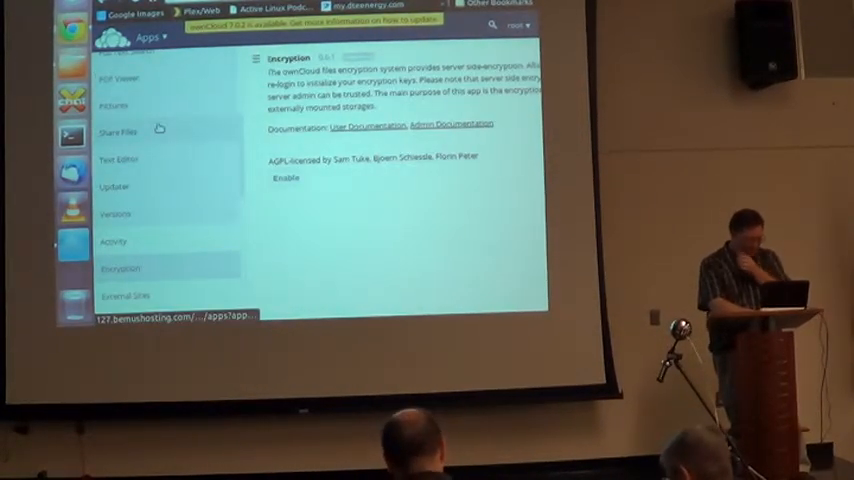
scroll("down", 3)
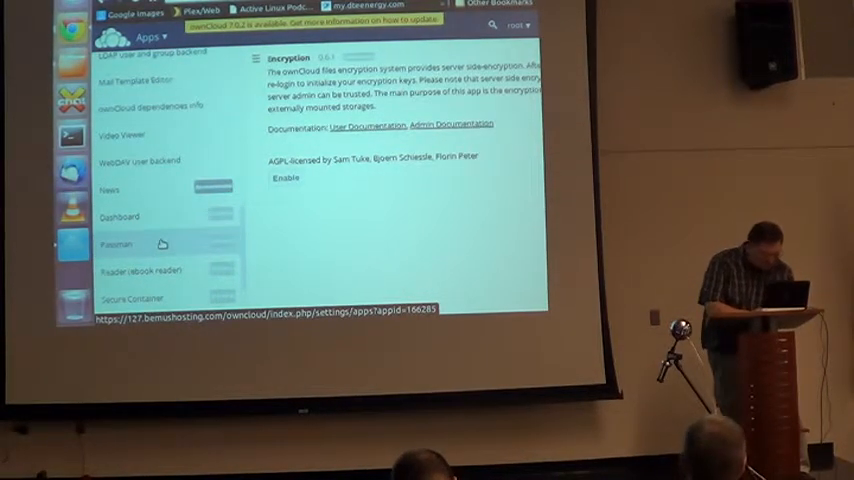
left_click(120, 244)
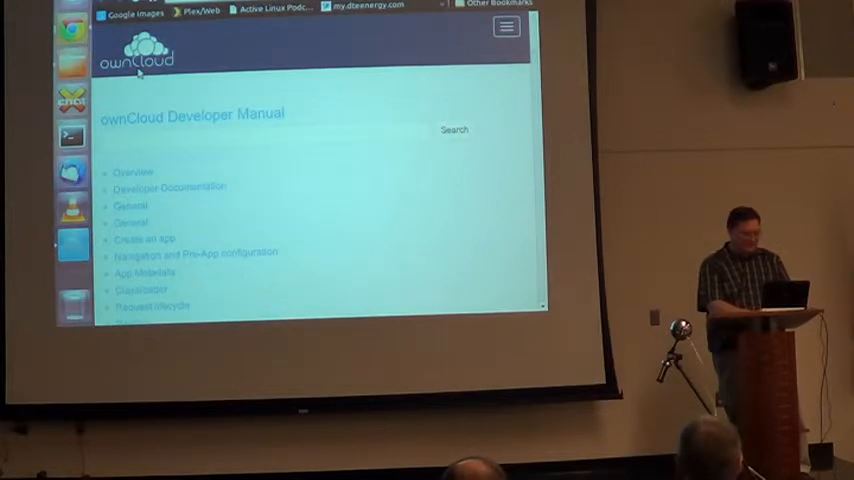
Scroll down through the ownCloud Developer Manual sections
scroll("down", 3)
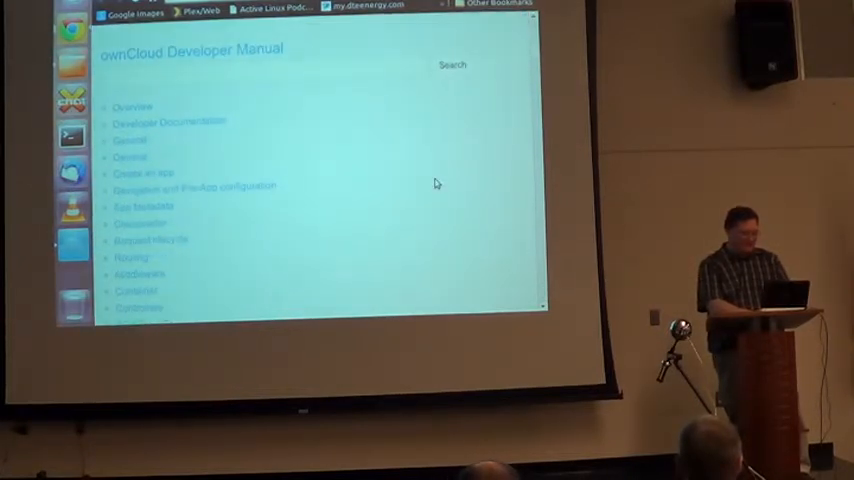
scroll("down", 3)
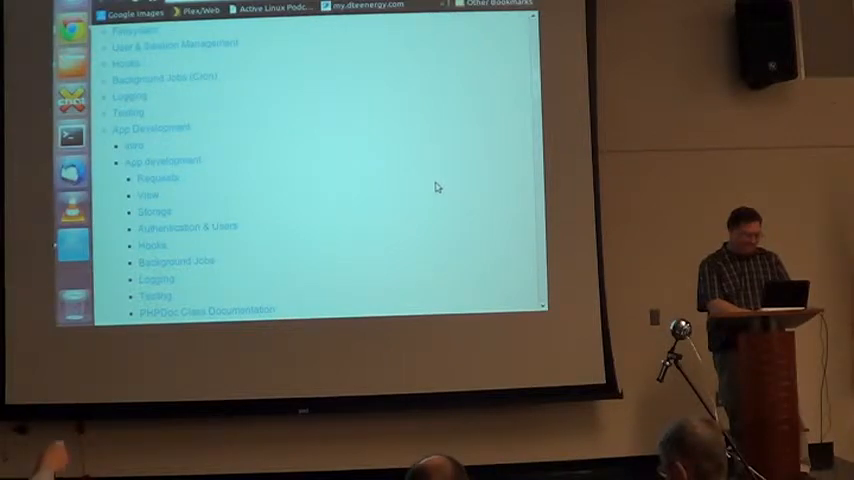
scroll("down", 3)
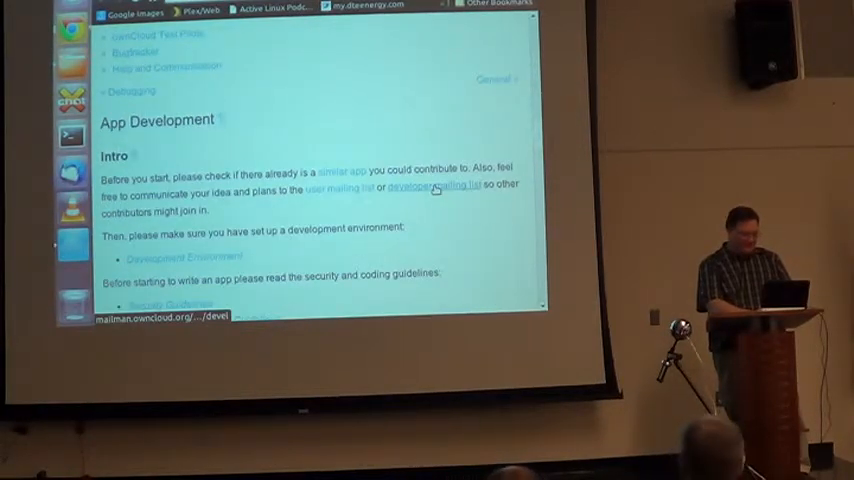
scroll("down", 3)
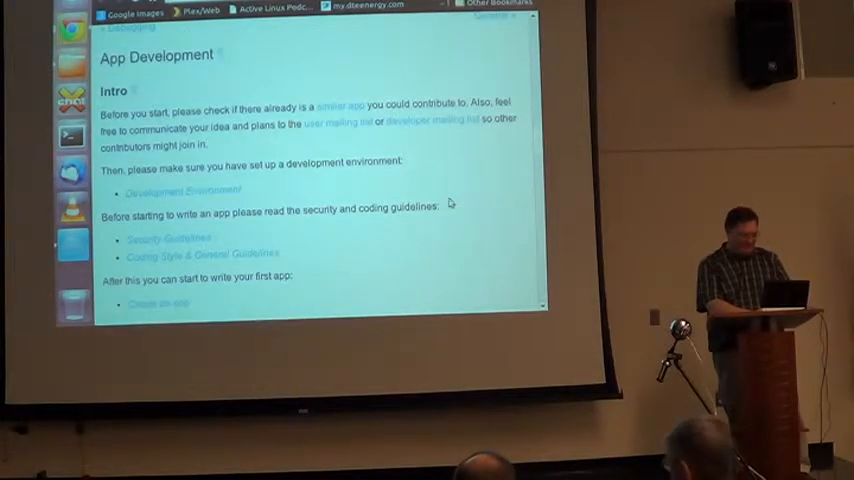
scroll("down", 3)
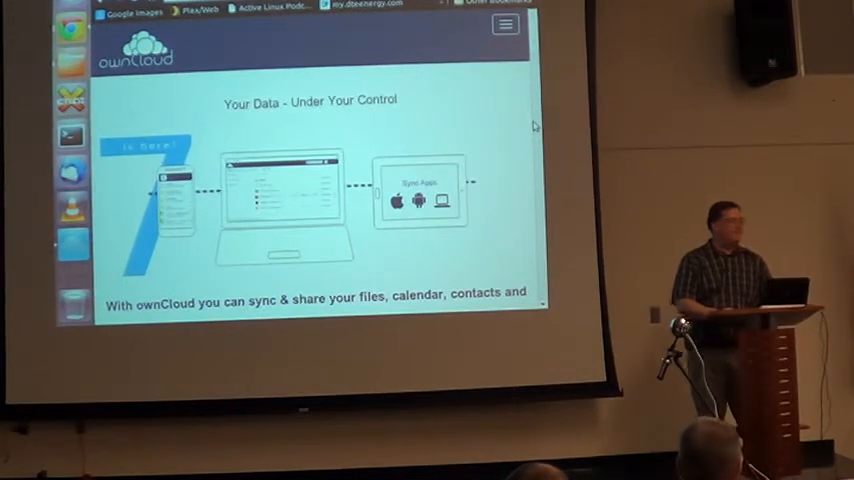
scroll("down", 3)
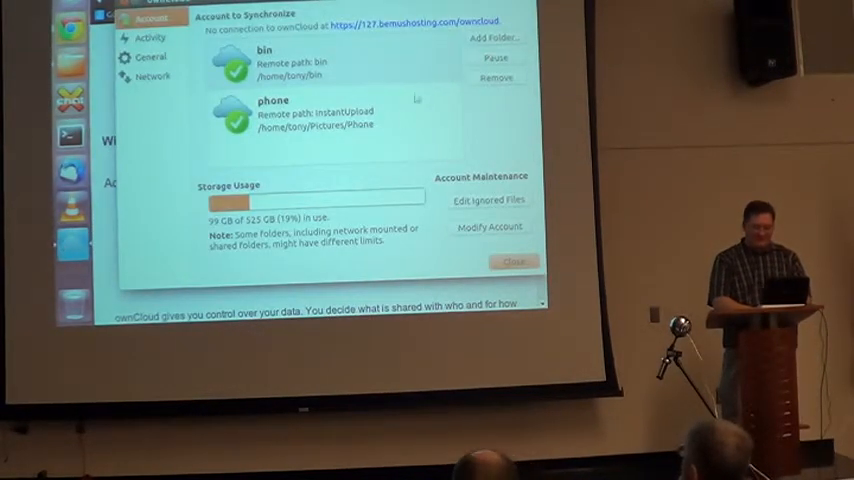
Start adding another sync folder from the client's account settings
left_click(488, 36)
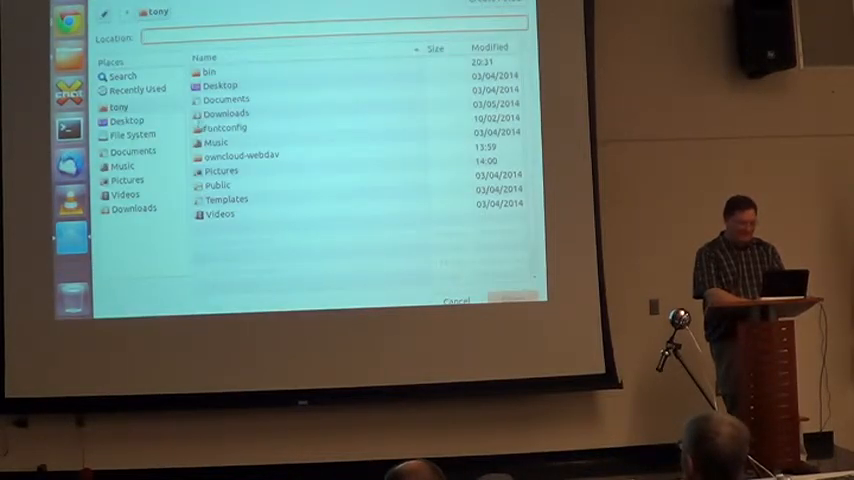
Choose the local Documents folder with alias DOCS and proceed to the server destination
left_click(224, 100)
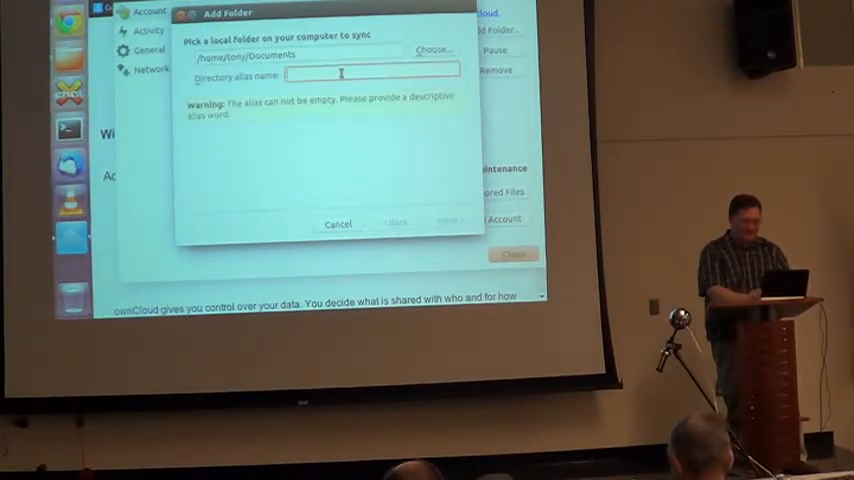
type("Doc")
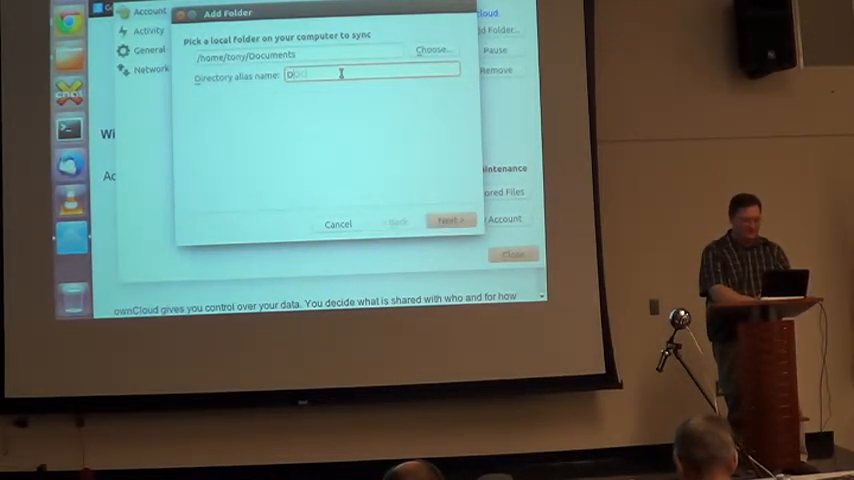
type("DOCS")
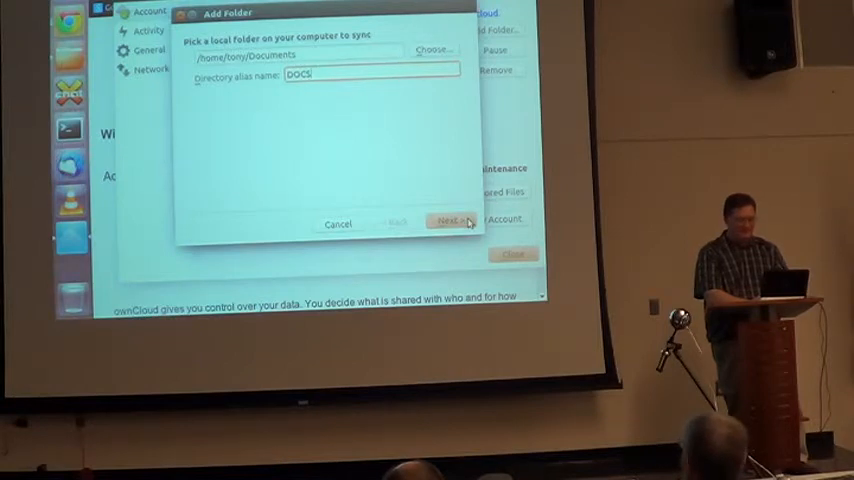
left_click(452, 220)
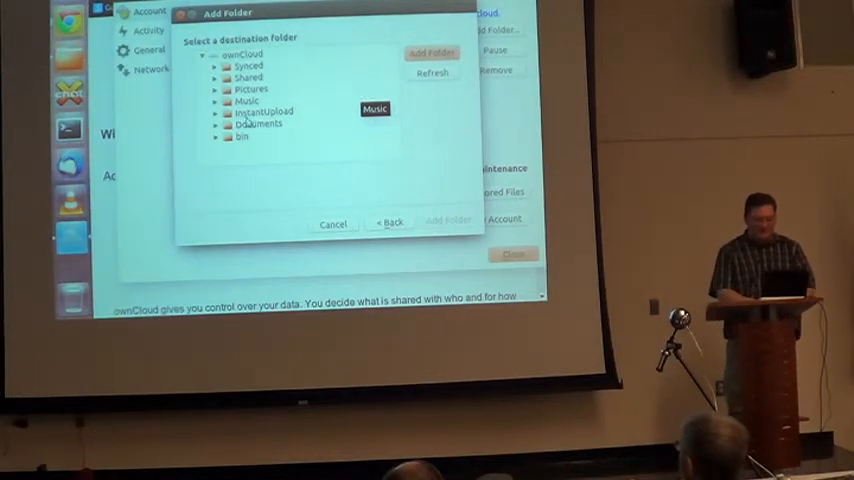
Pick Documents as the remote destination and finish adding the DOCS sync folder
left_click(256, 124)
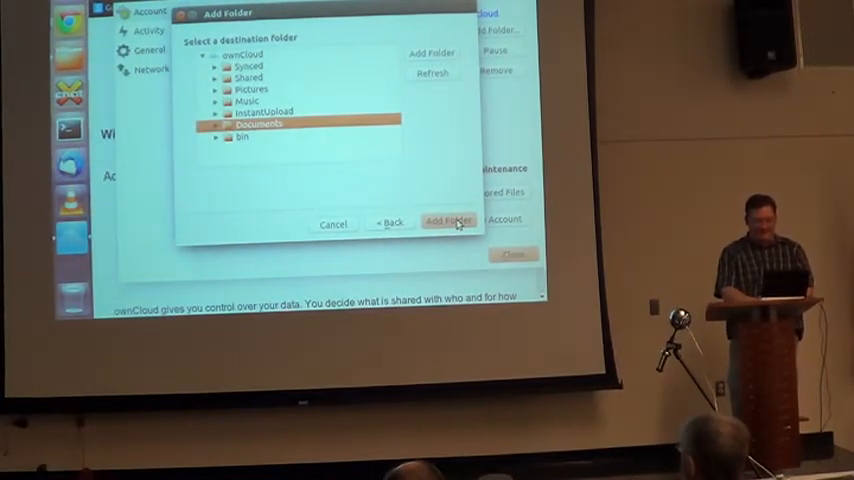
left_click(440, 220)
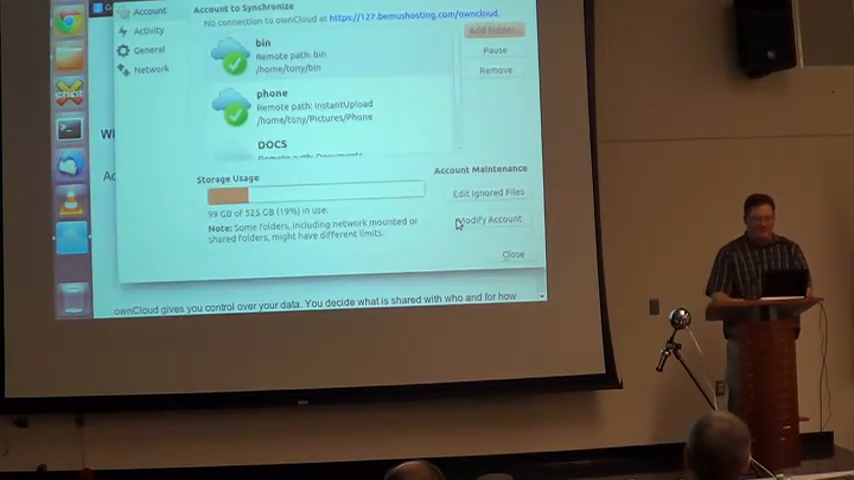